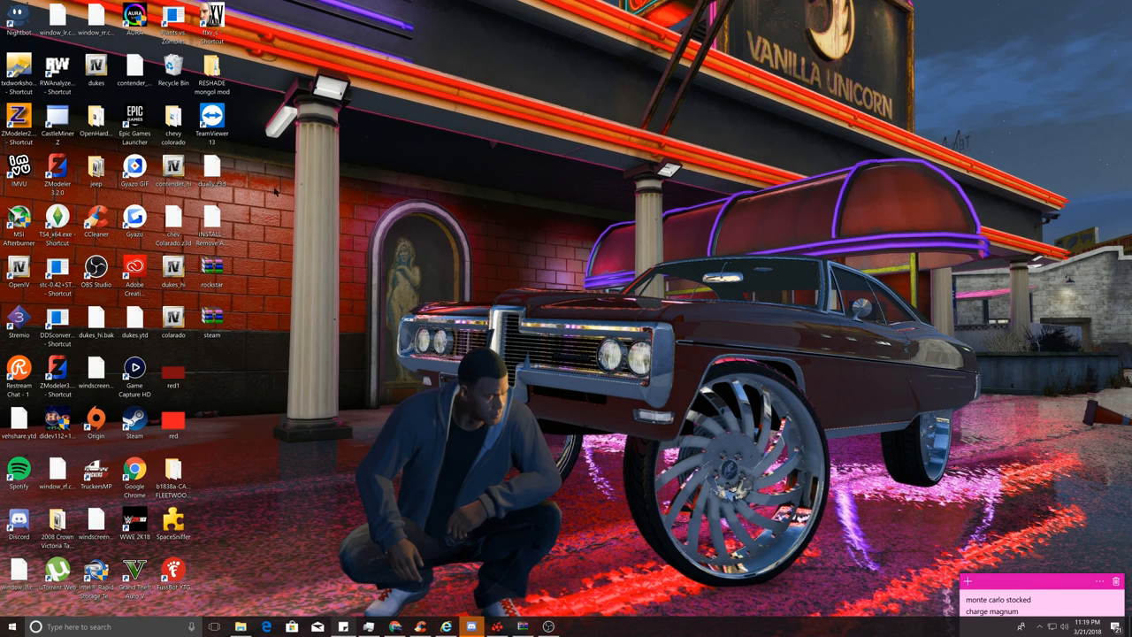
mouse_move(274, 192)
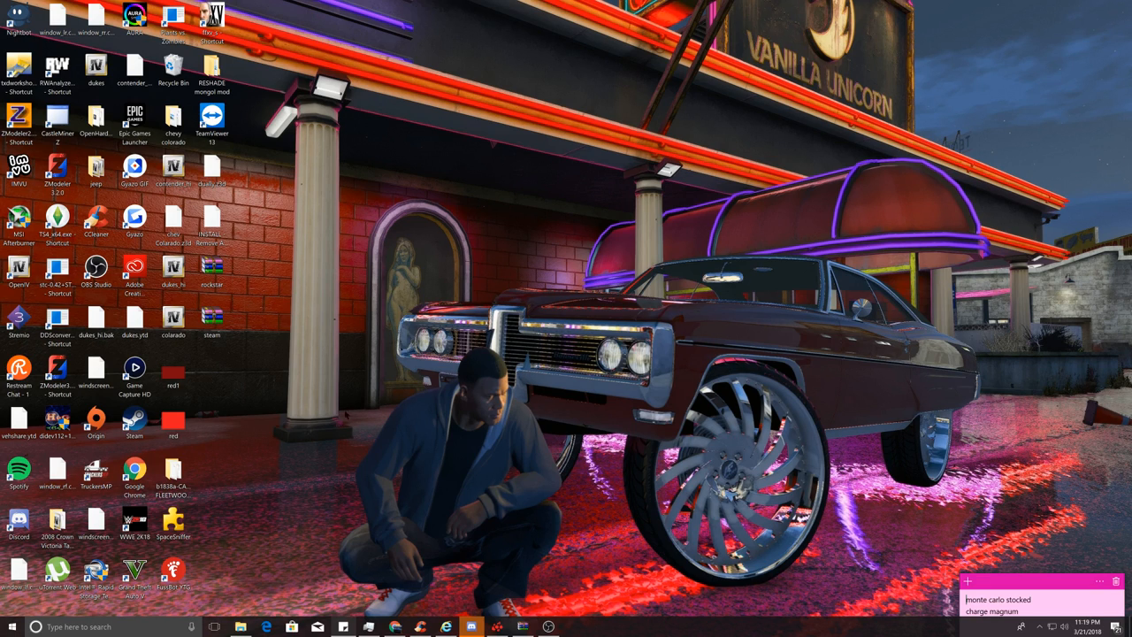
Step: Bring up the context menu for the PlayGTAV desktop shortcut
right_click(134, 574)
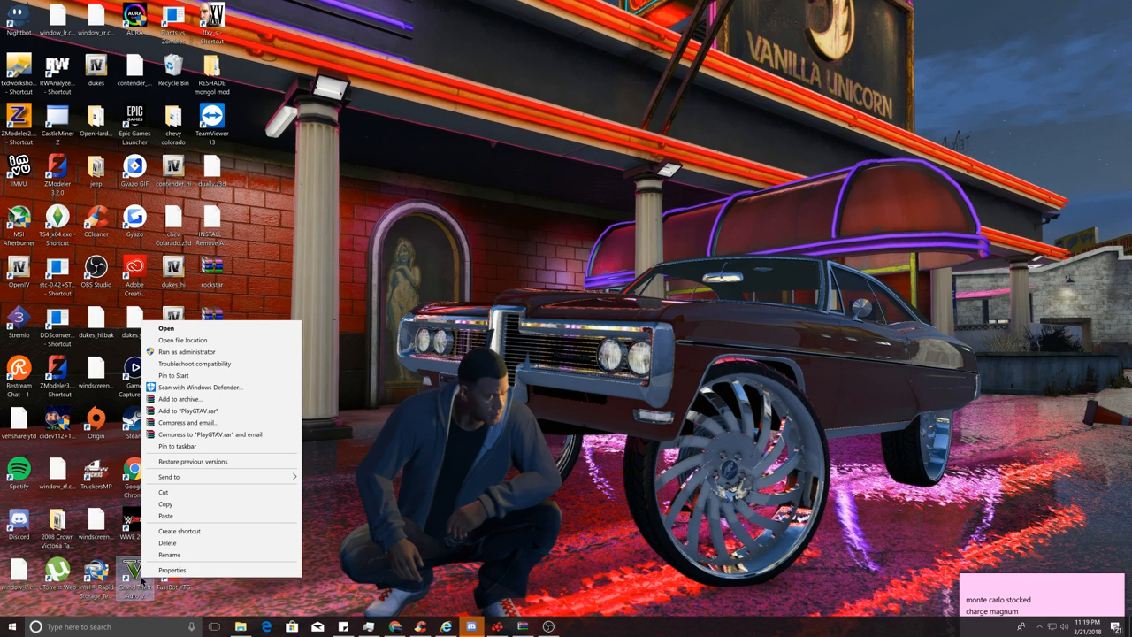
mouse_move(140, 580)
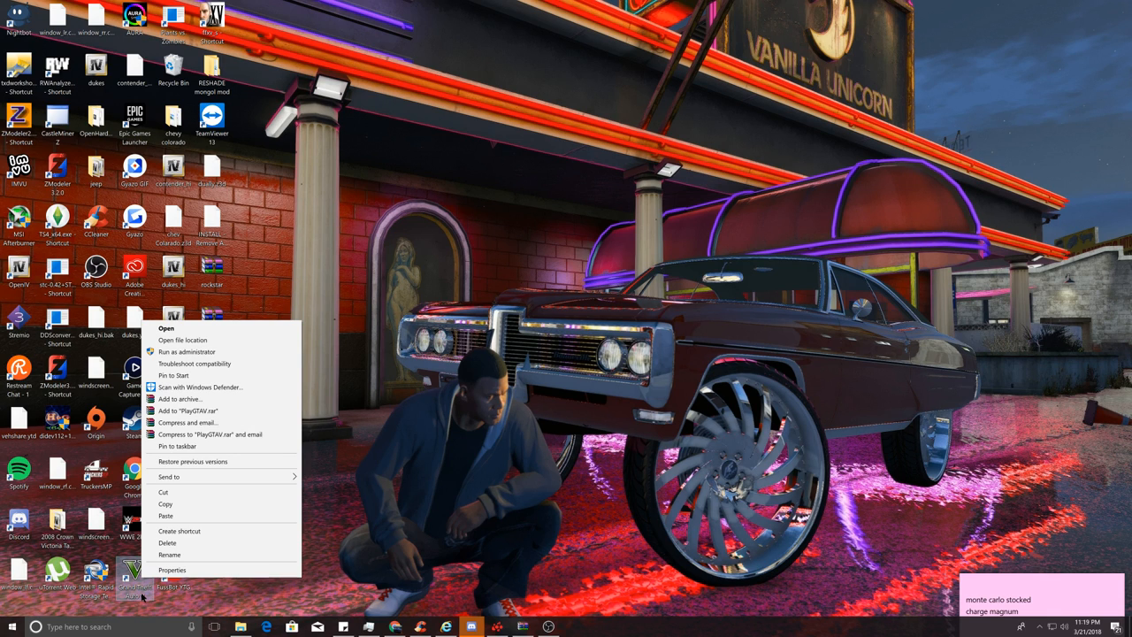
mouse_move(186, 422)
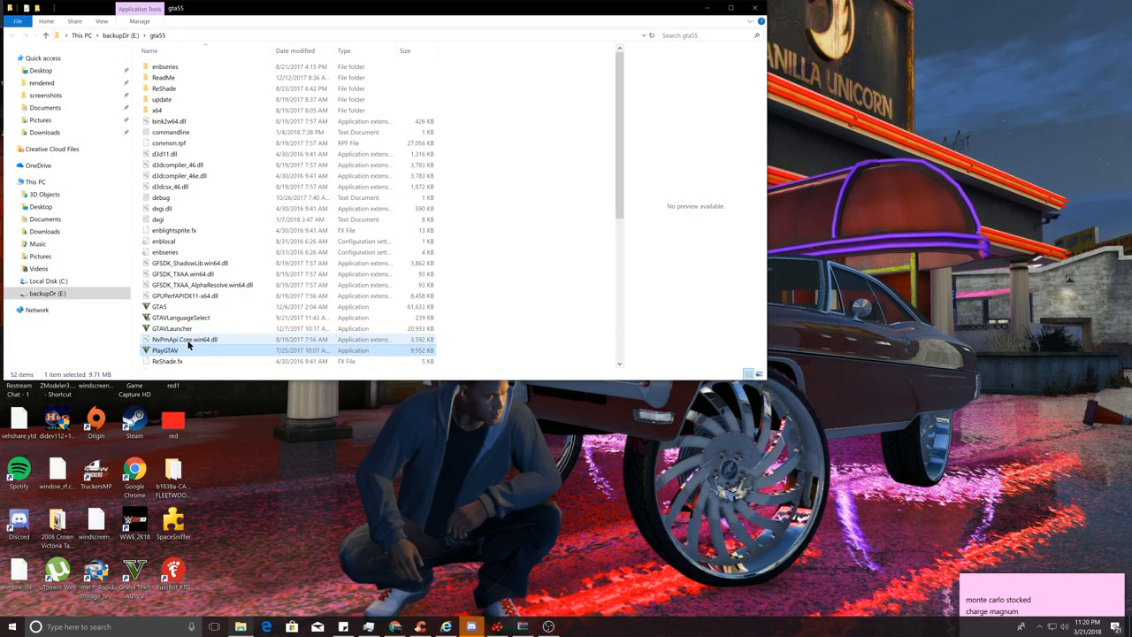
Step: Switch the Explorer view from the gta55 folder to Local Disk (C:)
left_click(165, 77)
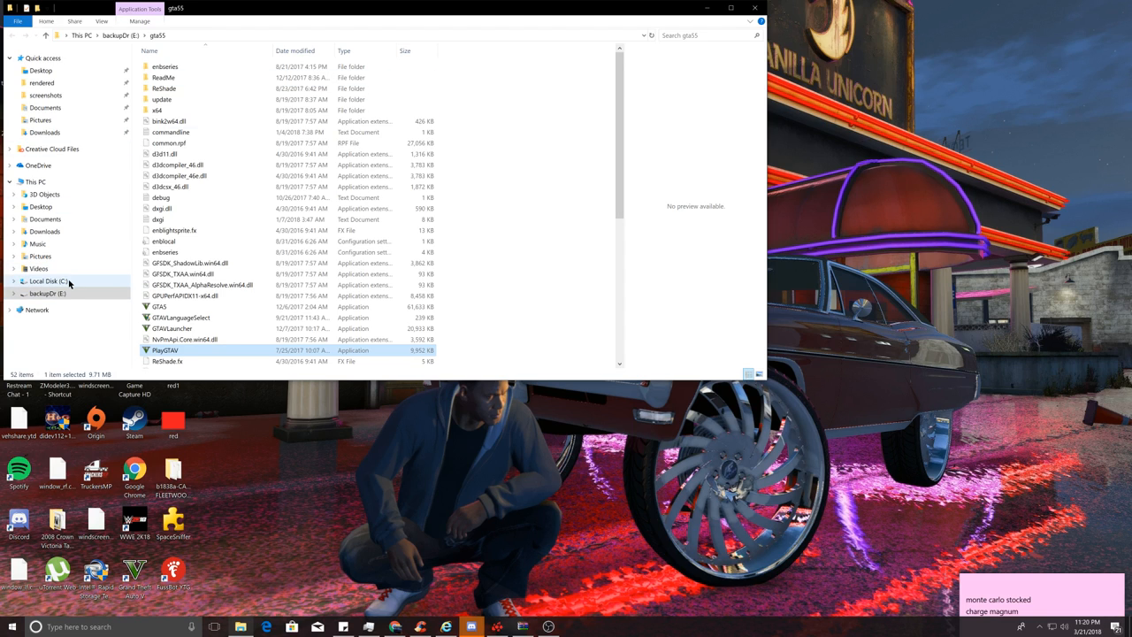
left_click(48, 281)
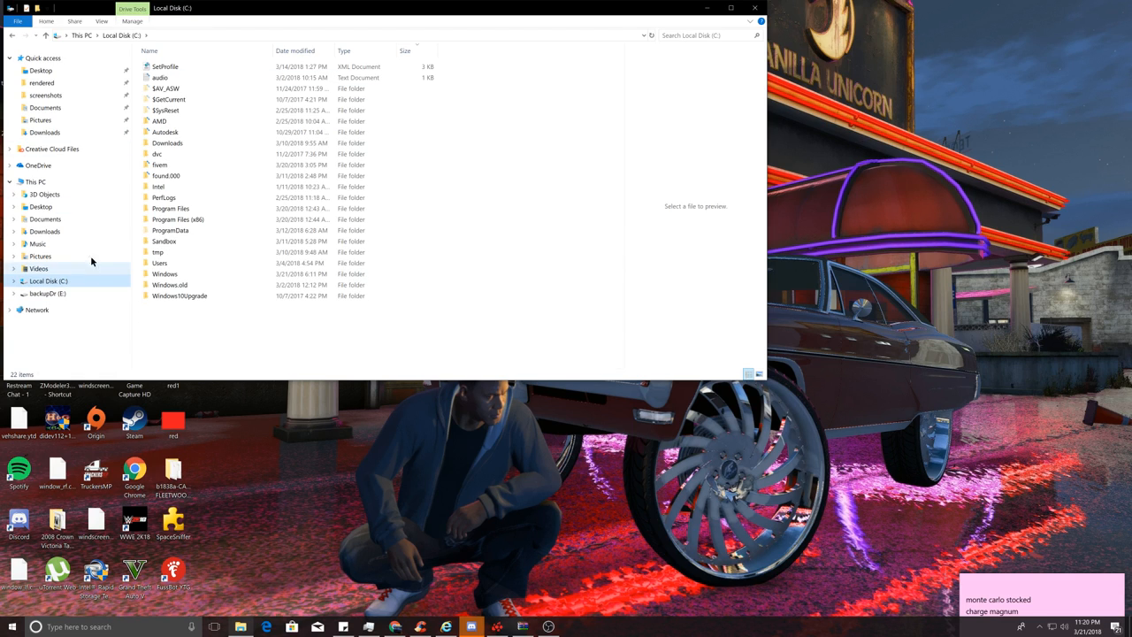
Step: Navigate Program Files, steam, steamapps down to the Grand Theft Auto V mods folder
double_click(170, 207)
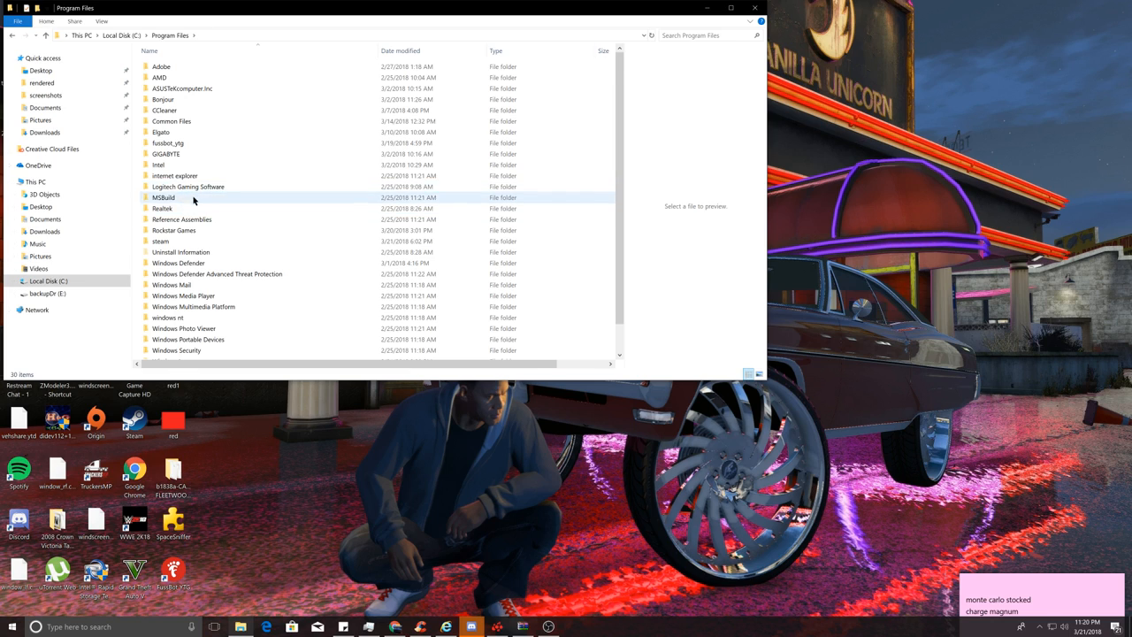
double_click(161, 241)
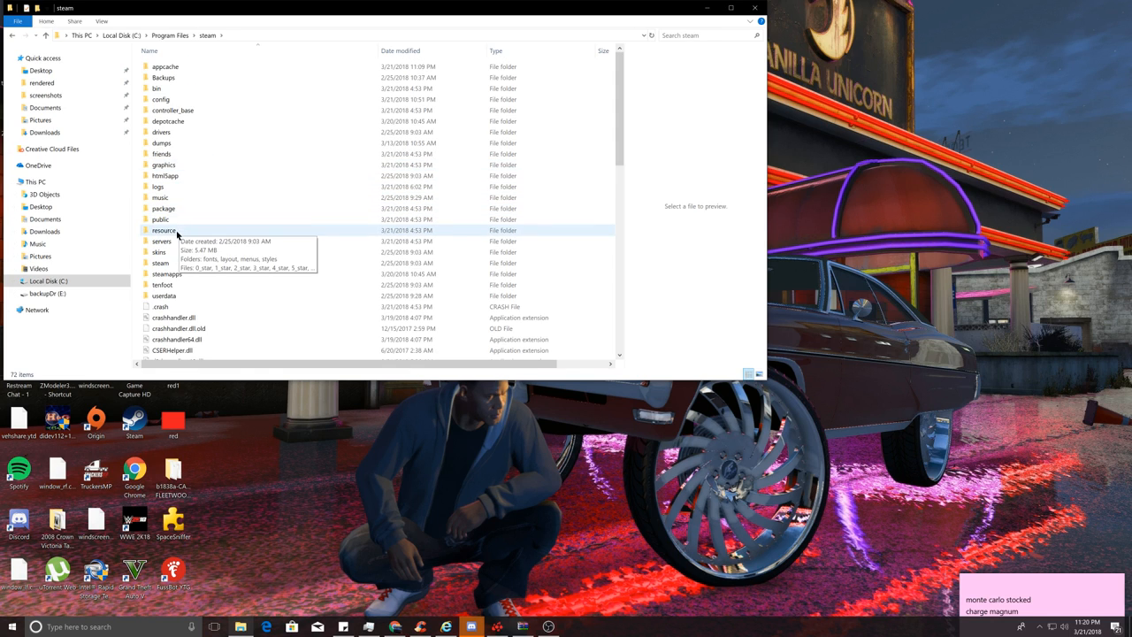
double_click(167, 273)
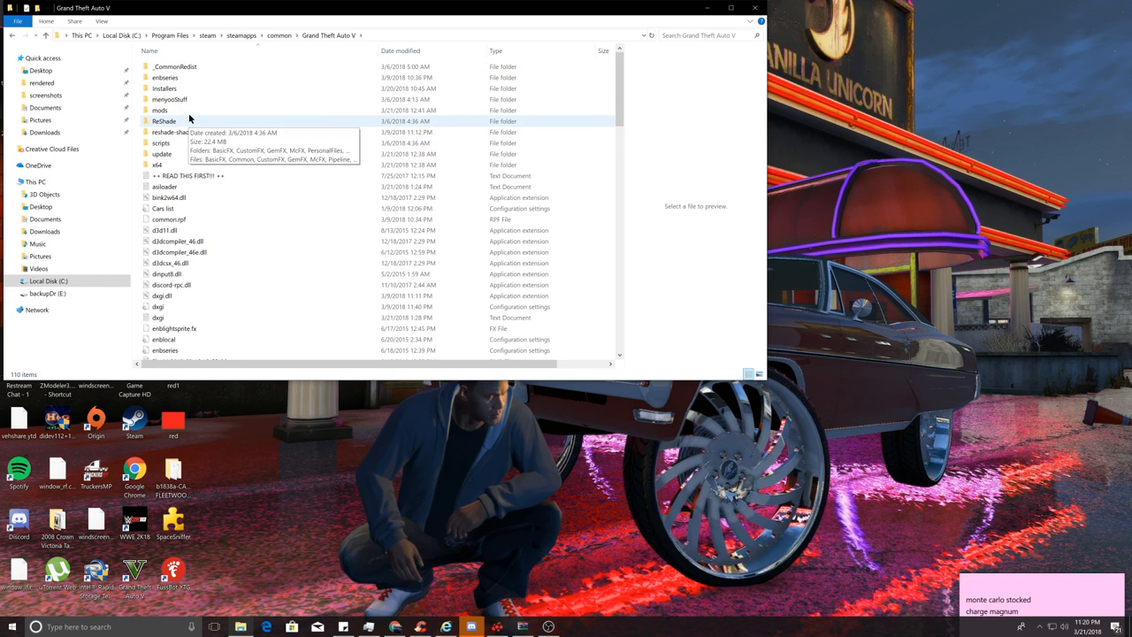
double_click(160, 110)
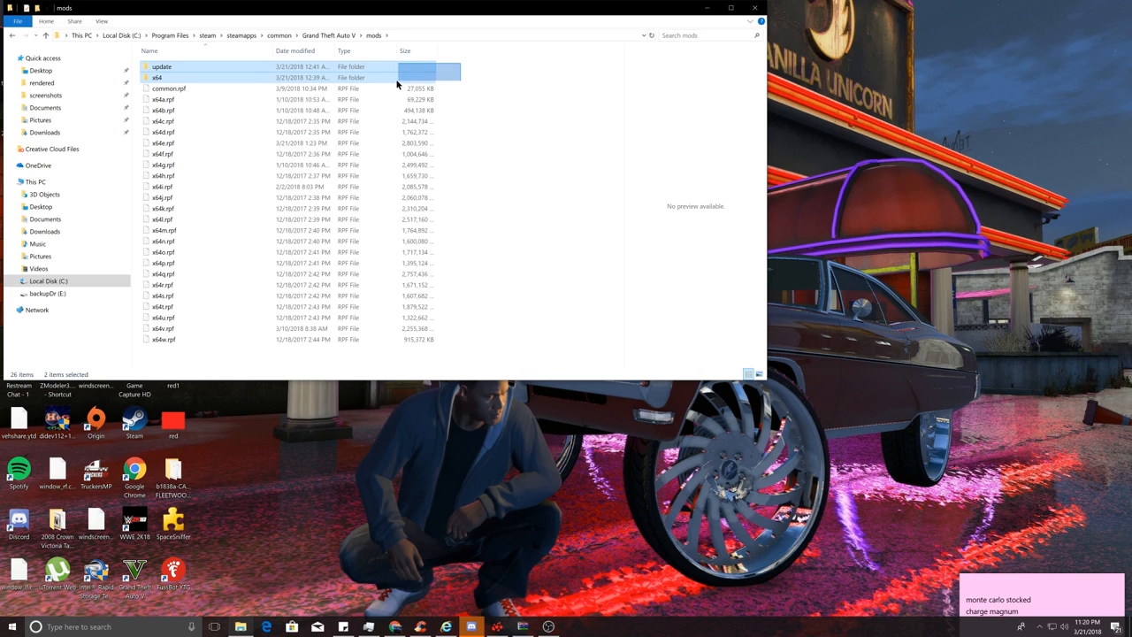
Step: Select the update and x64 folders in mods and copy them
left_click(157, 77)
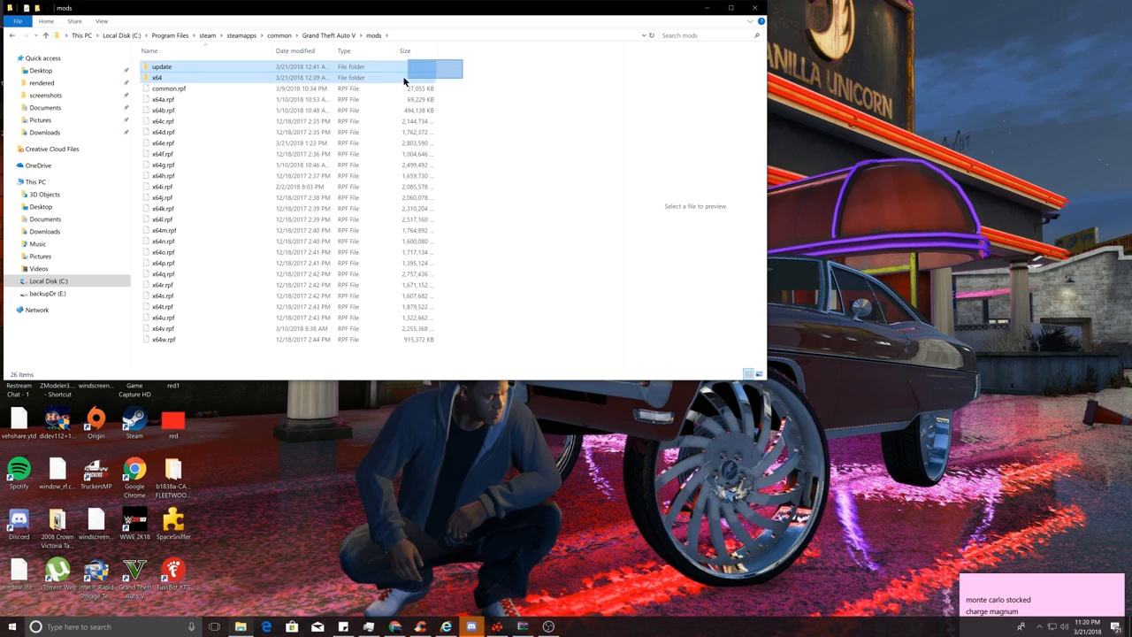
left_click(157, 77)
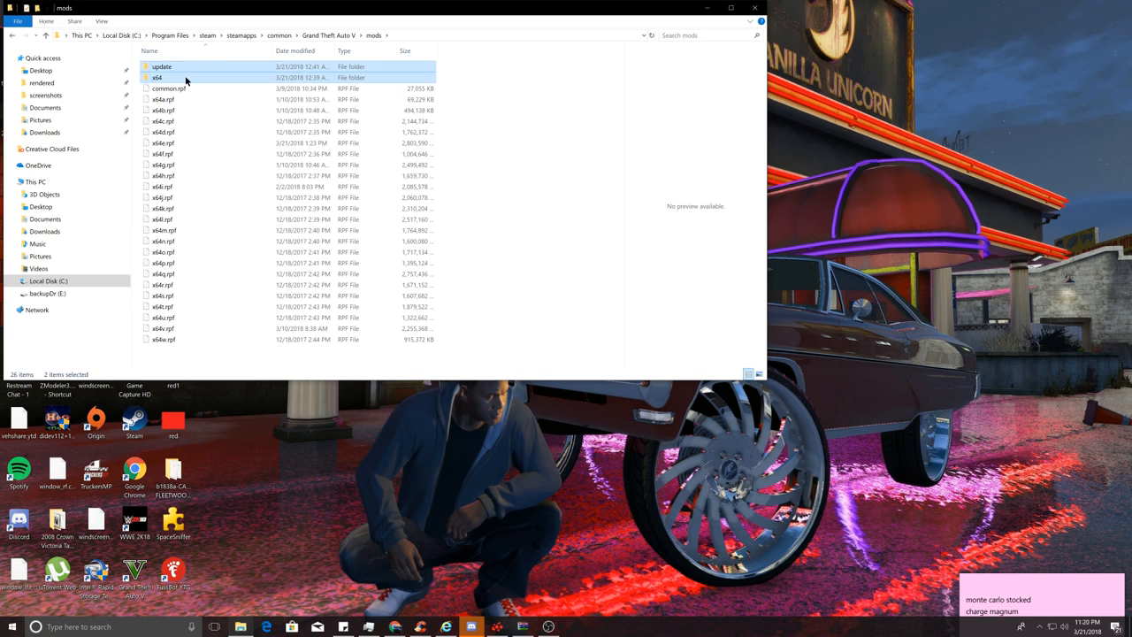
mouse_move(157, 78)
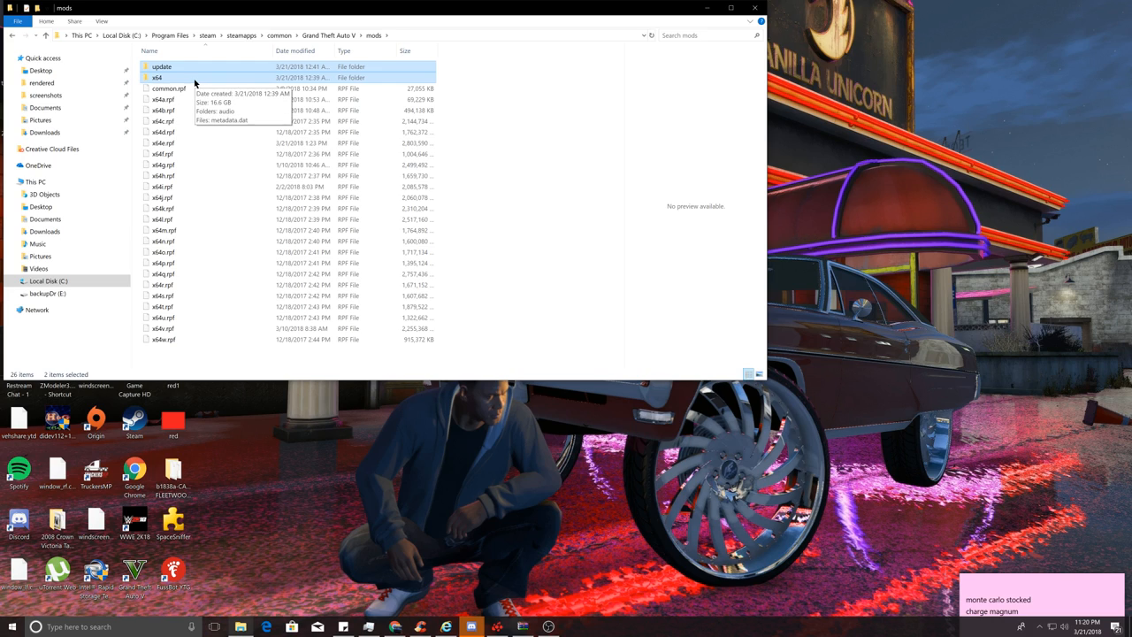
mouse_move(177, 88)
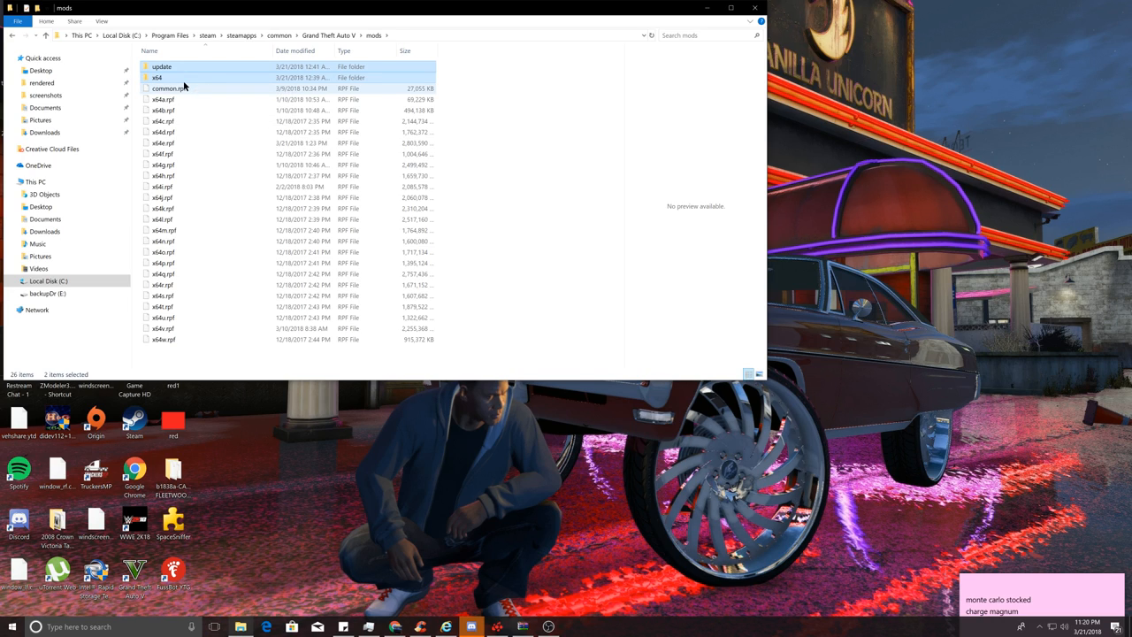
mouse_move(161, 67)
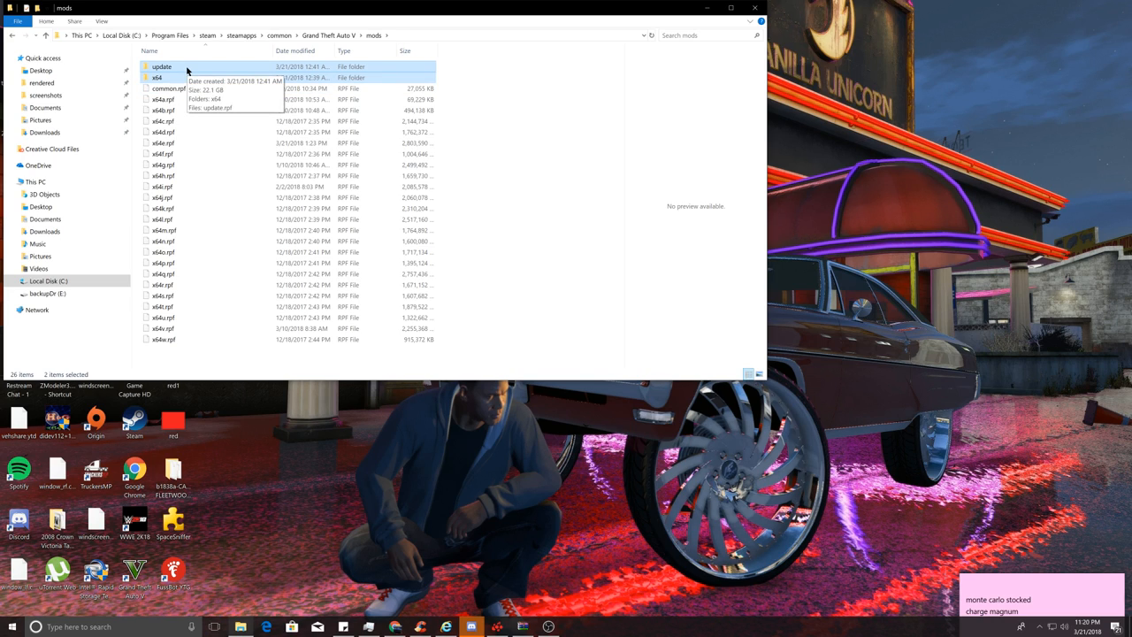
left_click(162, 67)
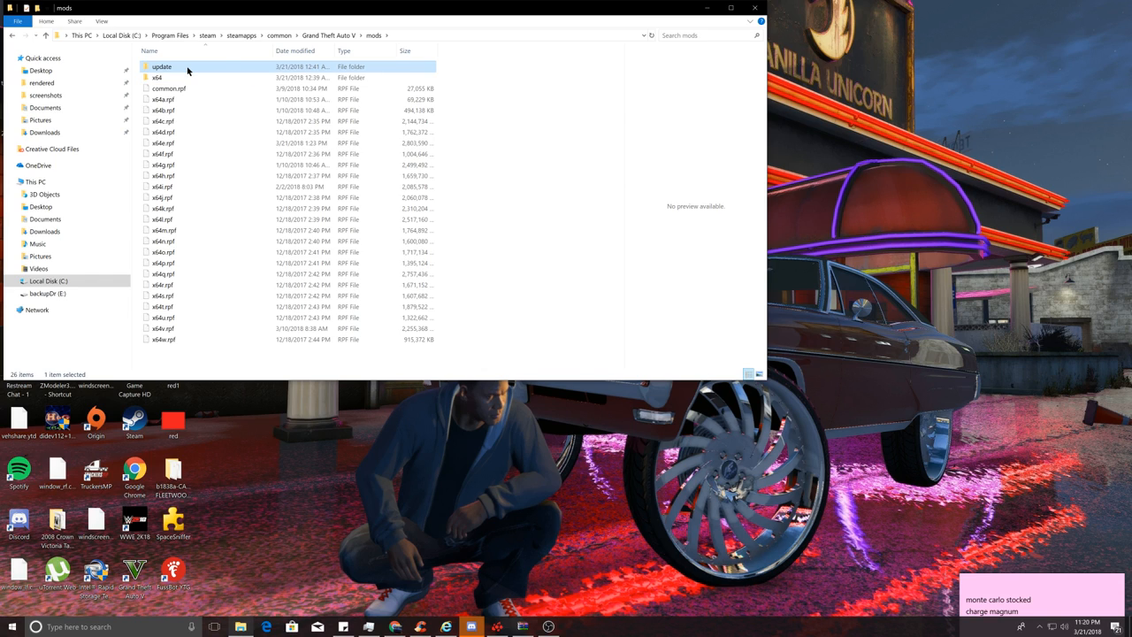
left_click(157, 77)
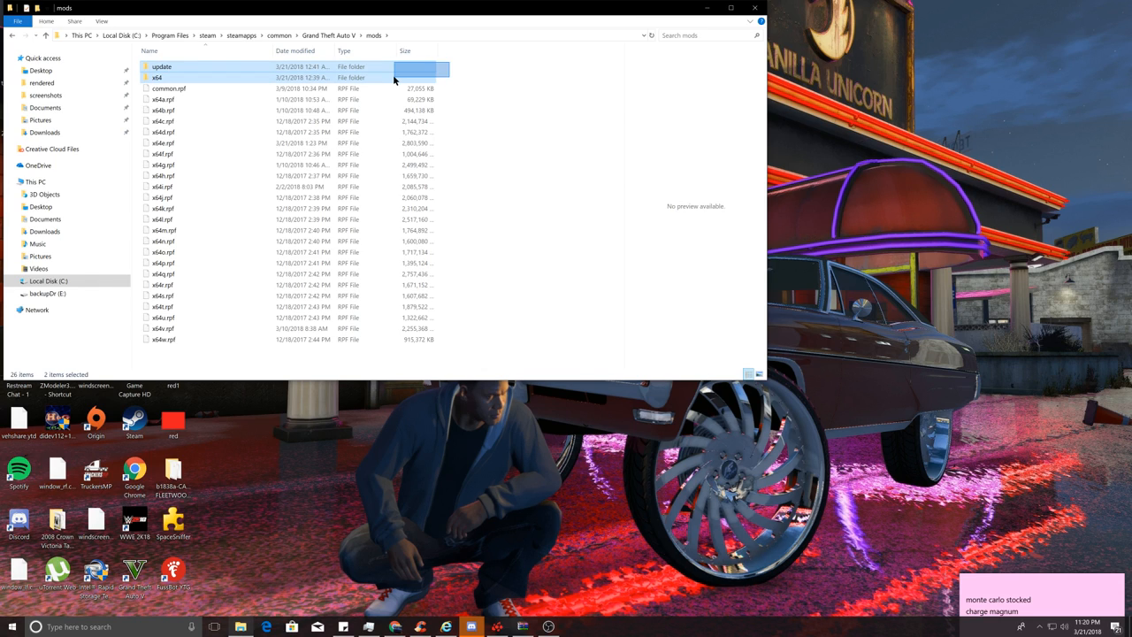
right_click(157, 77)
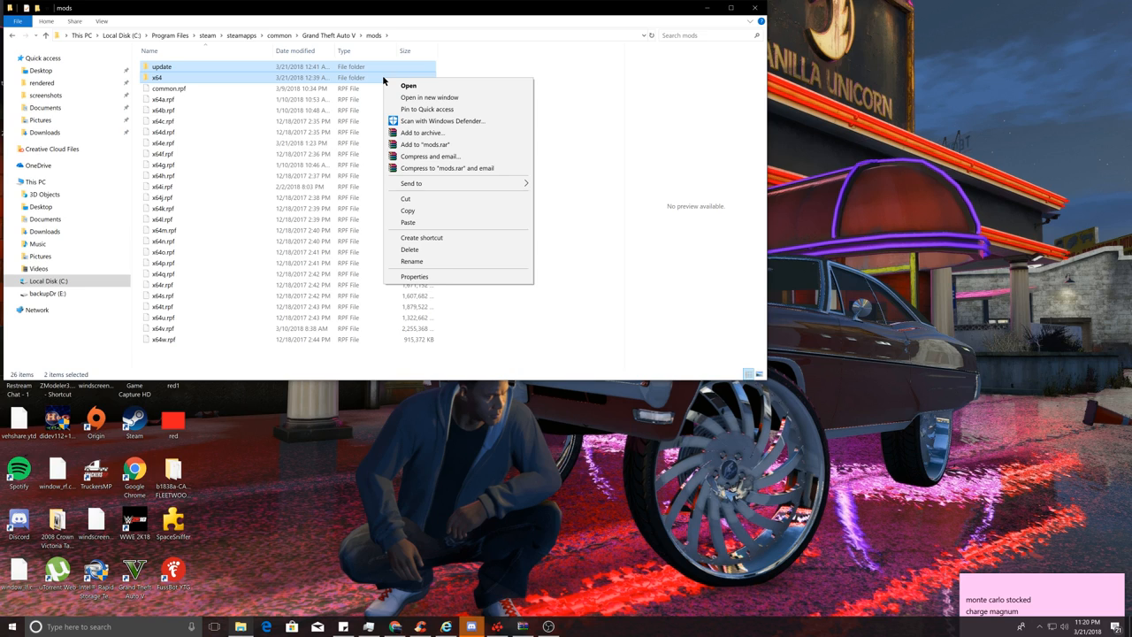
mouse_move(282, 78)
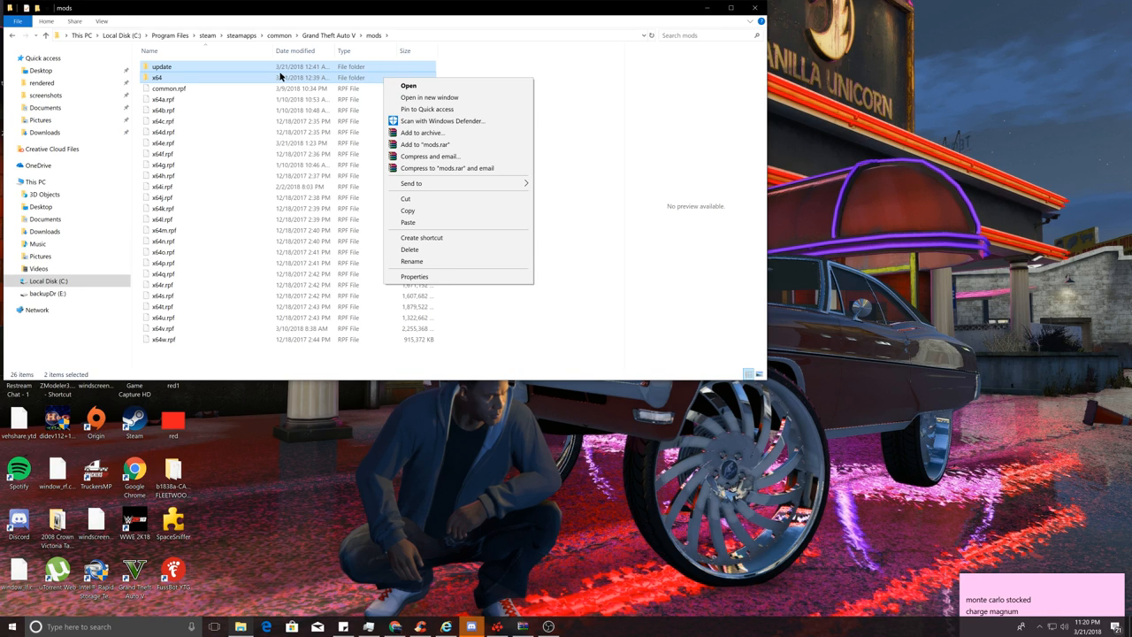
mouse_move(408, 211)
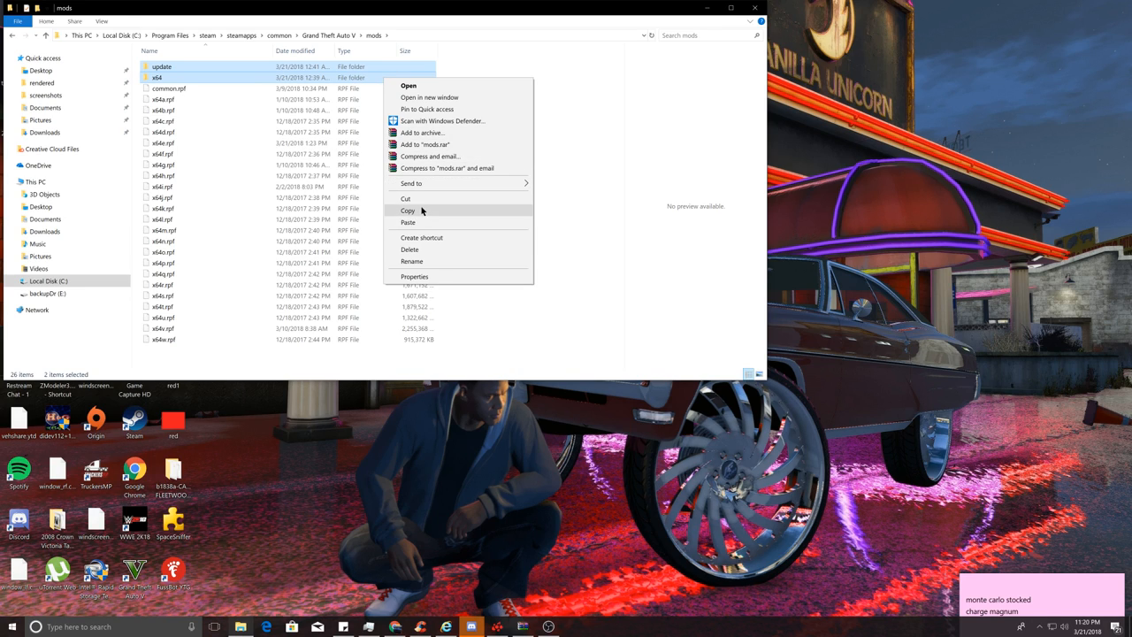
mouse_move(422, 210)
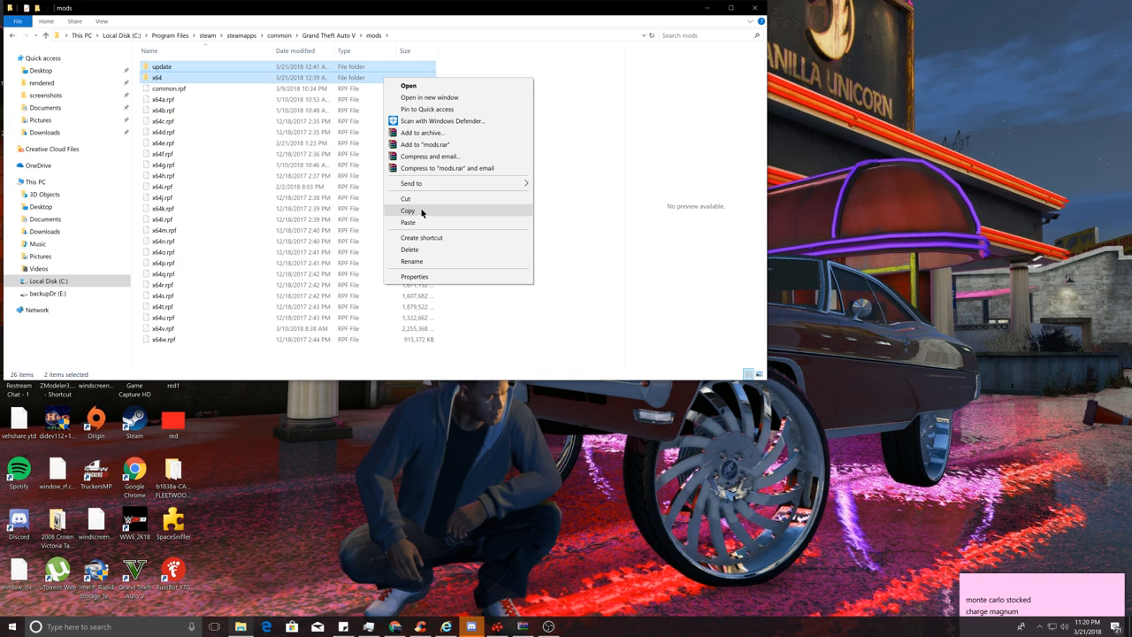
left_click(408, 210)
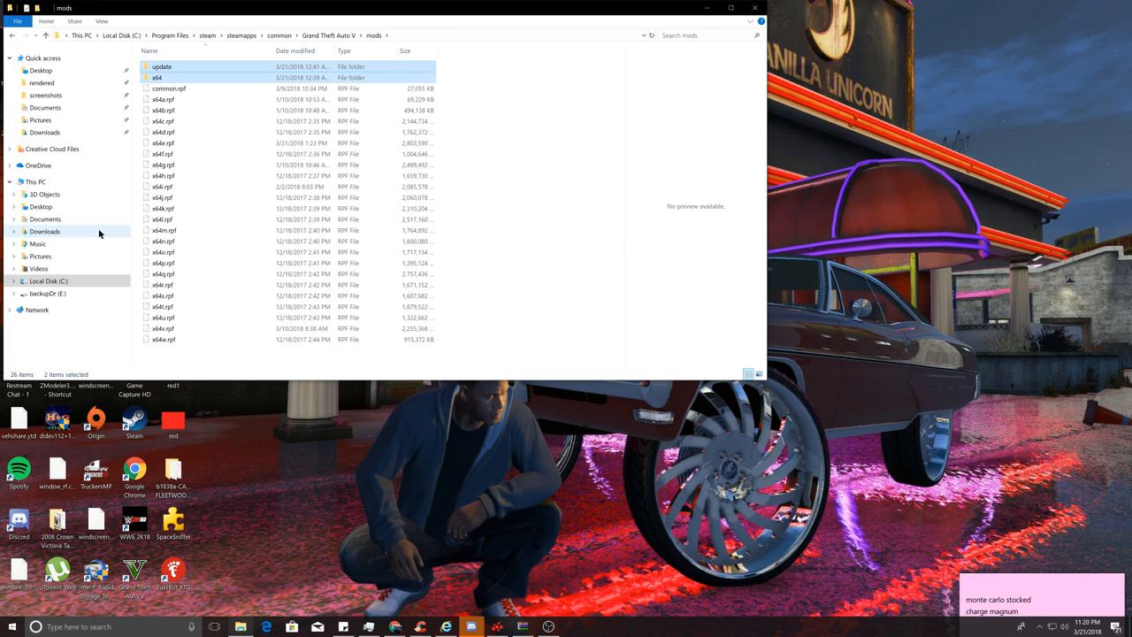
mouse_move(96, 239)
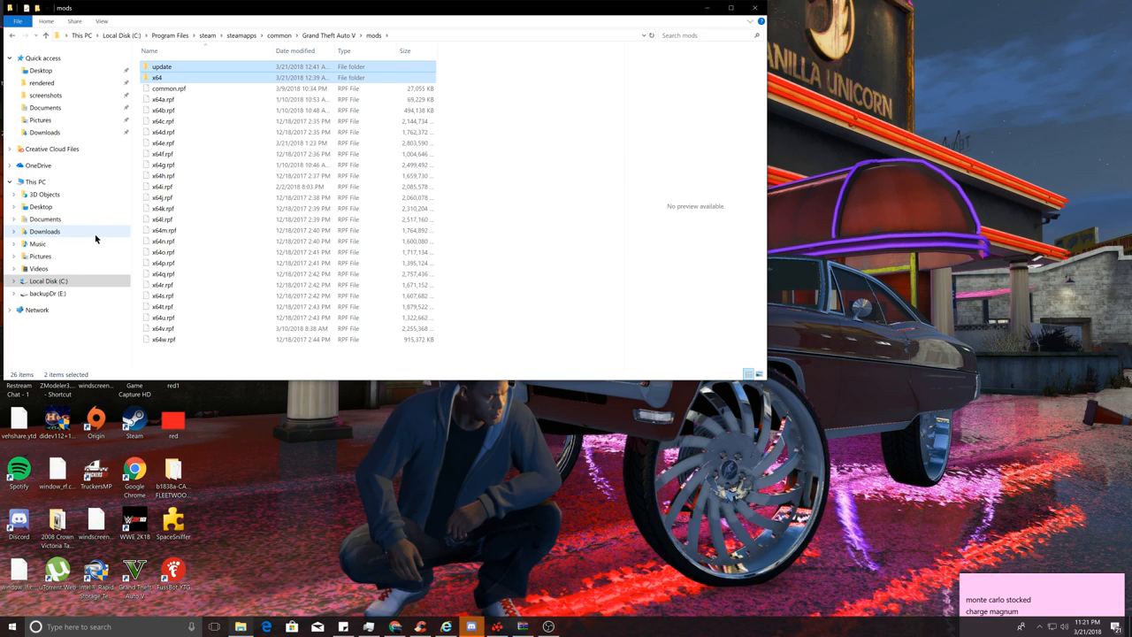
mouse_move(111, 146)
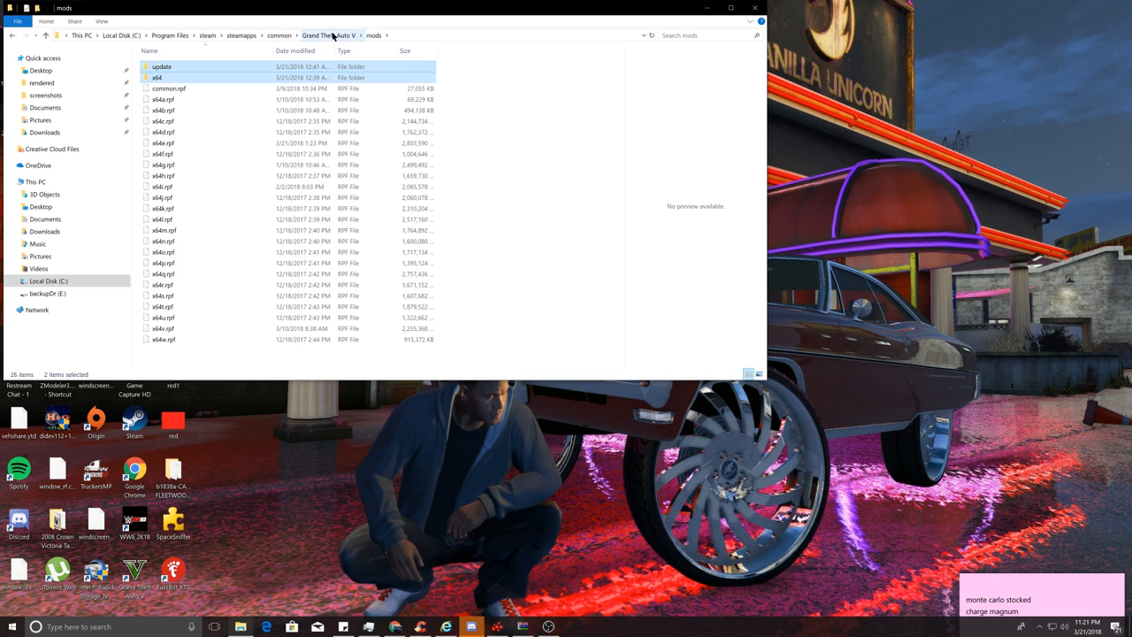
Step: Go up to the Grand Theft Auto V folder and select its update folder
left_click(328, 34)
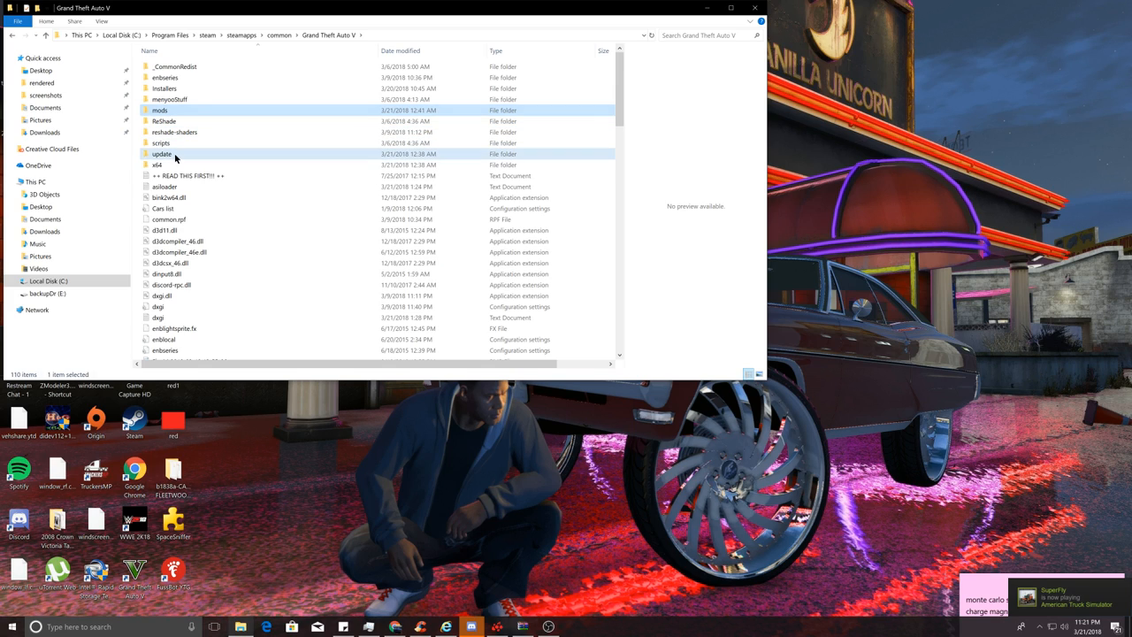
left_click(162, 153)
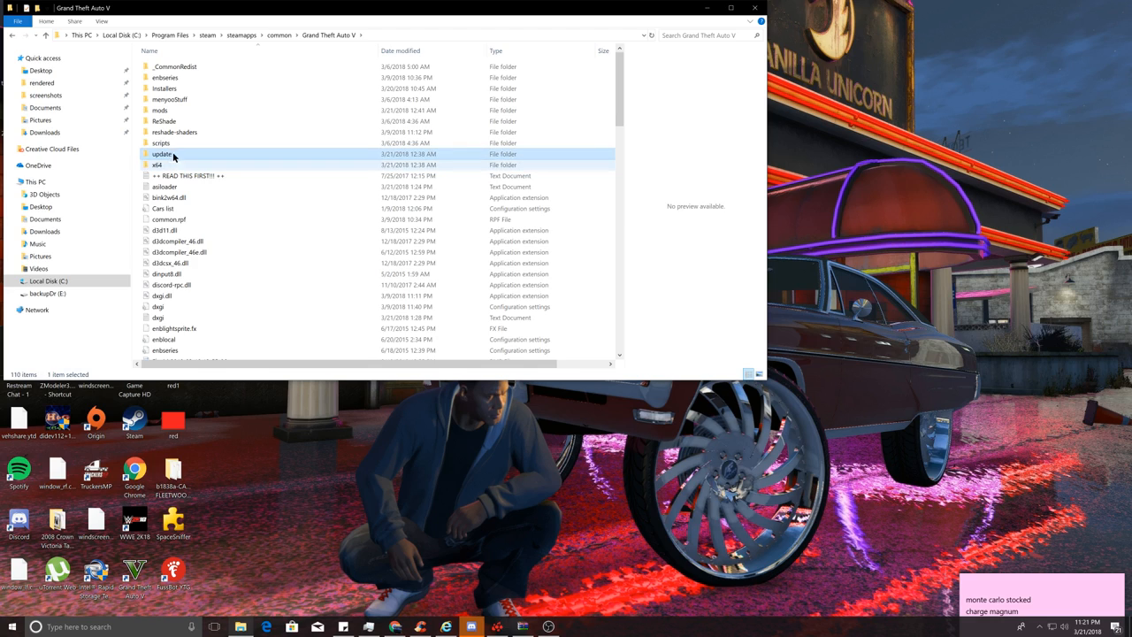
mouse_move(175, 154)
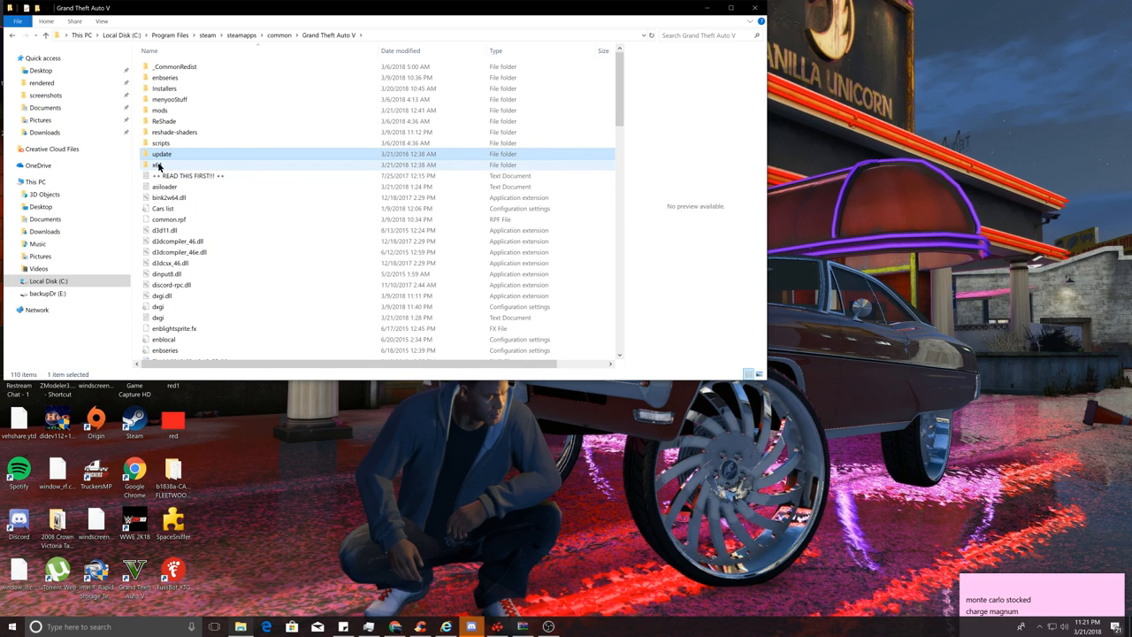
mouse_move(160, 165)
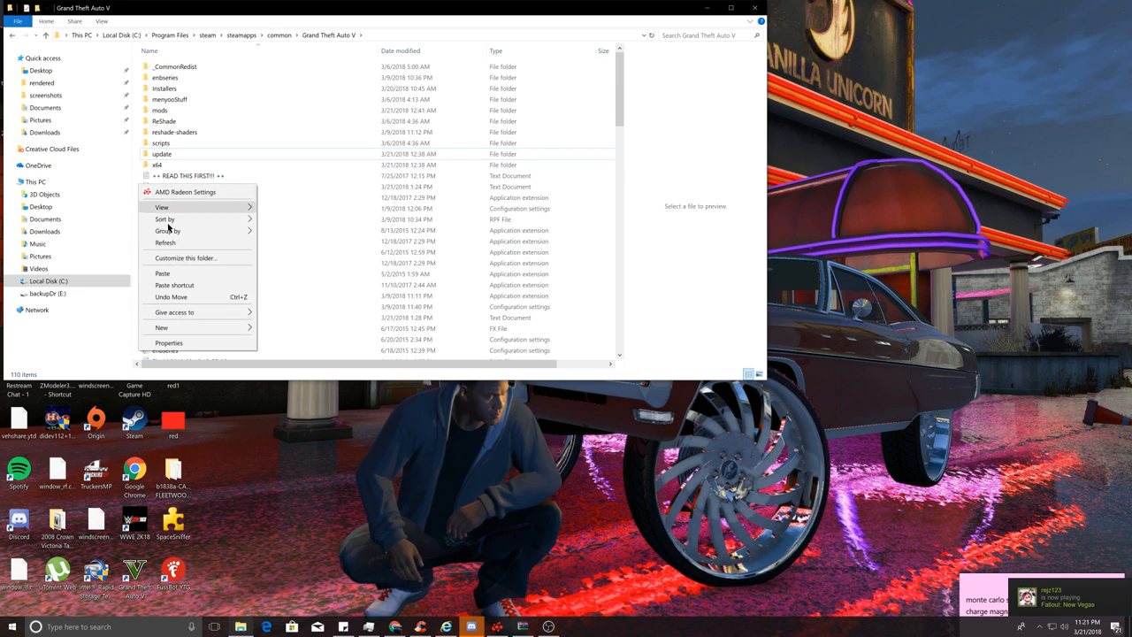
mouse_move(186, 274)
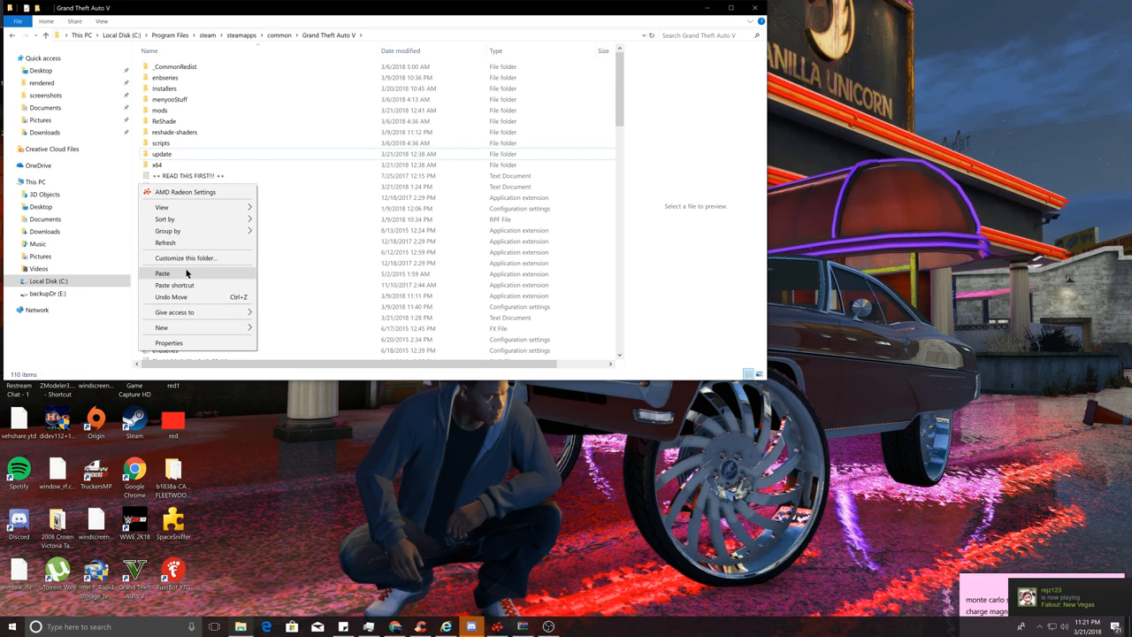
Step: Paste update and x64 into Grand Theft Auto V, then dismiss the replace-or-skip prompt
left_click(177, 273)
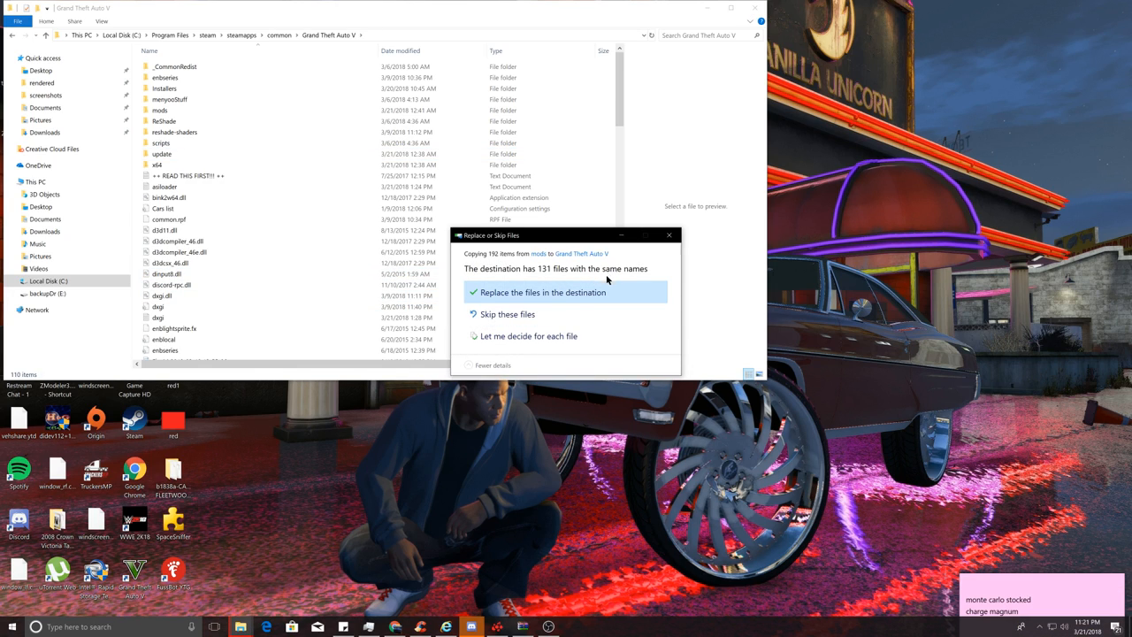
mouse_move(593, 307)
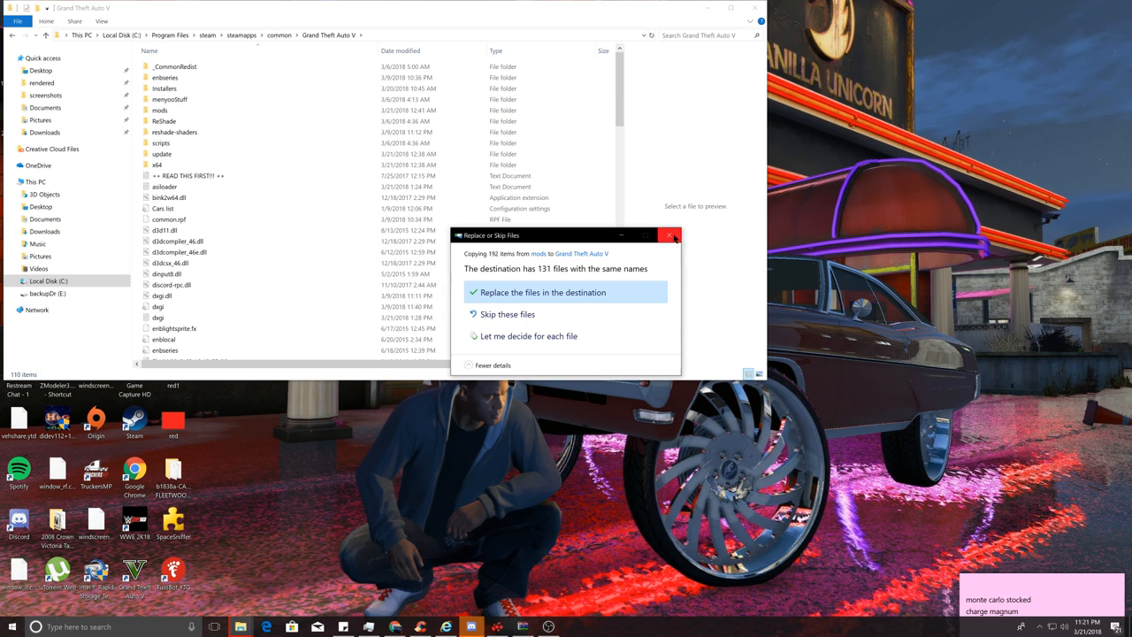
left_click(542, 292)
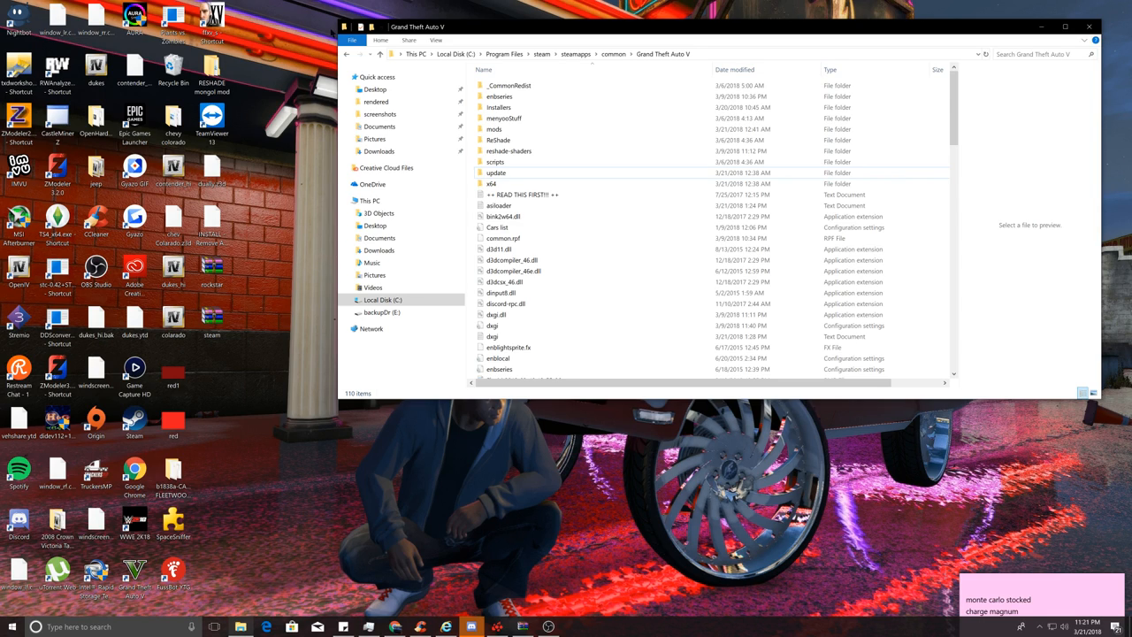
Step: Open the steam.rar archive from the desktop
left_click(213, 270)
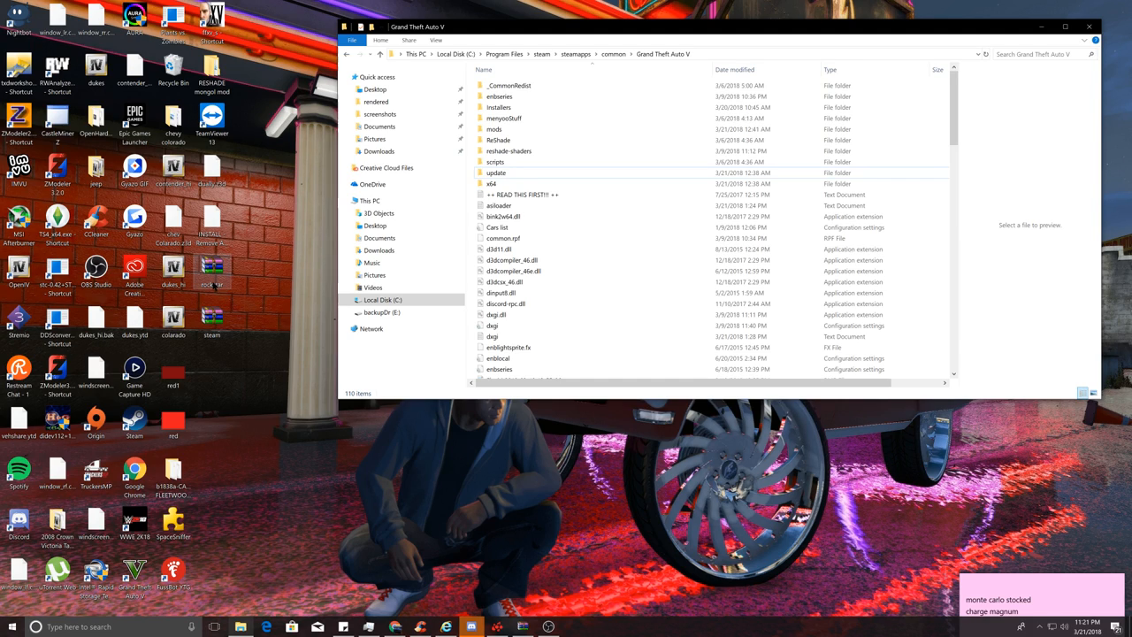
mouse_move(216, 282)
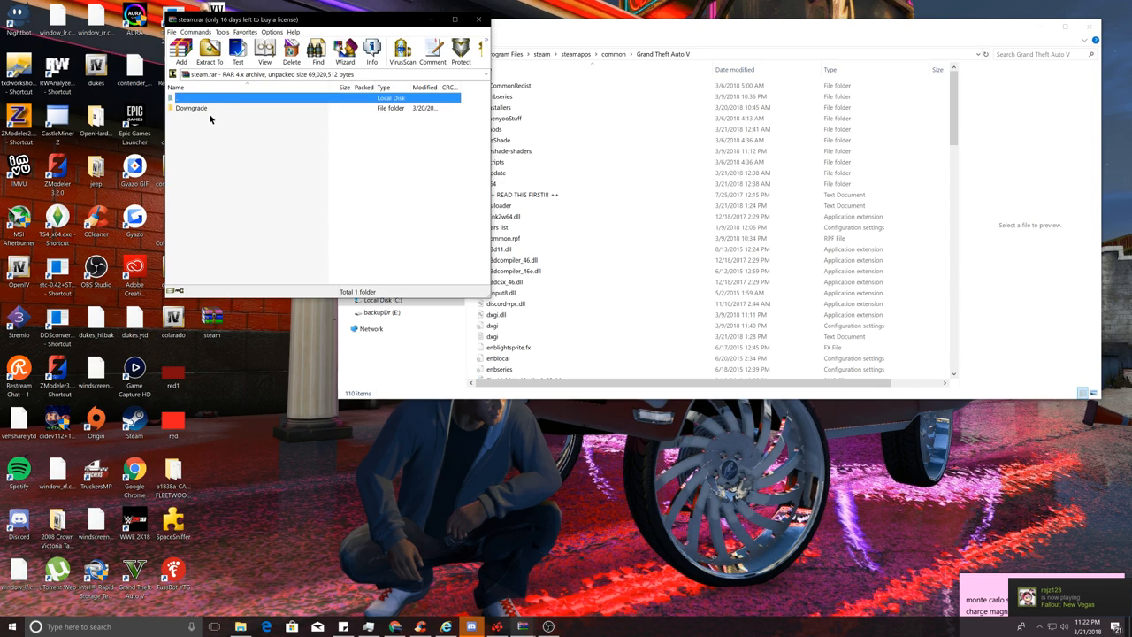
Step: Open the archive's Downgrade folder and pick GTA5.exe and GTAVLauncher.exe
double_click(191, 107)
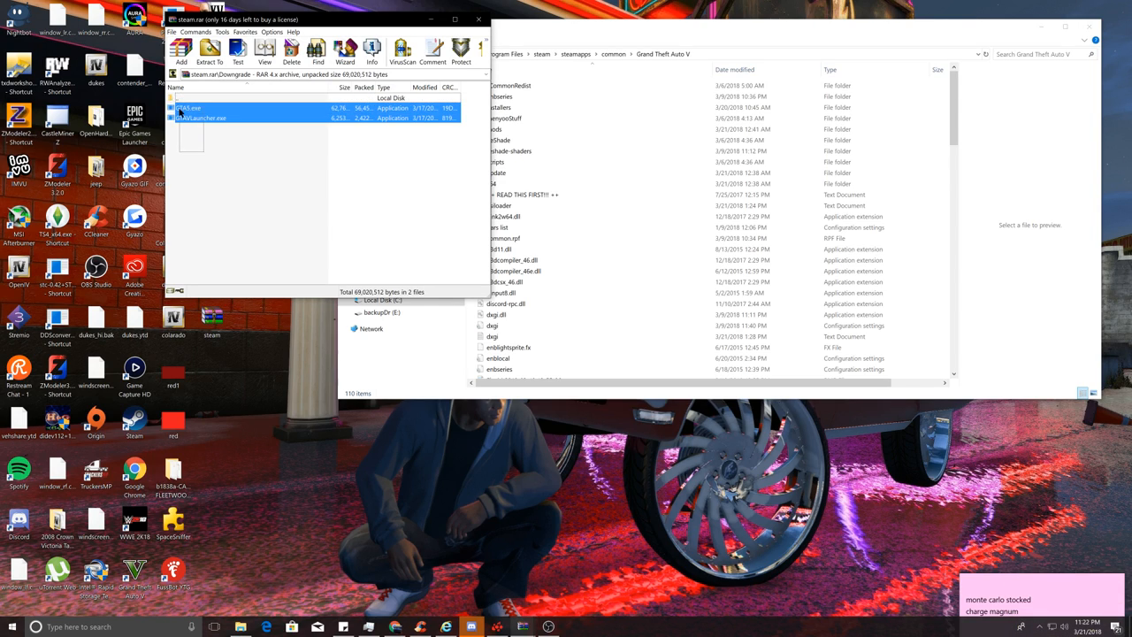
left_click(202, 118)
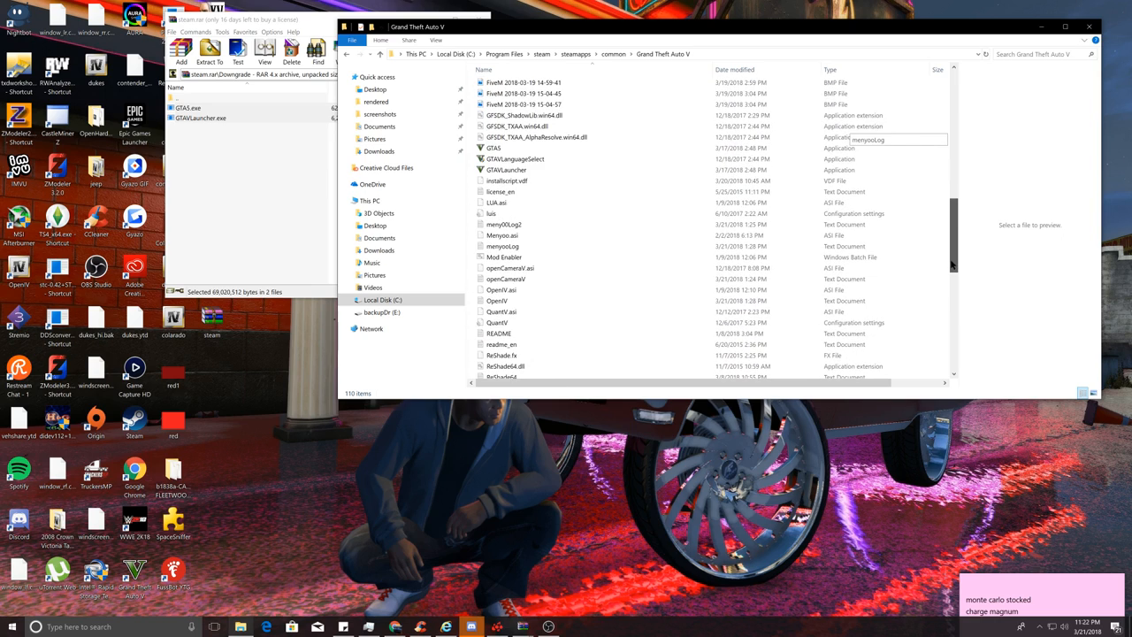
Step: Close the WinRAR window to reveal the downgraded GTA5 and GTAVLauncher files
left_click(493, 150)
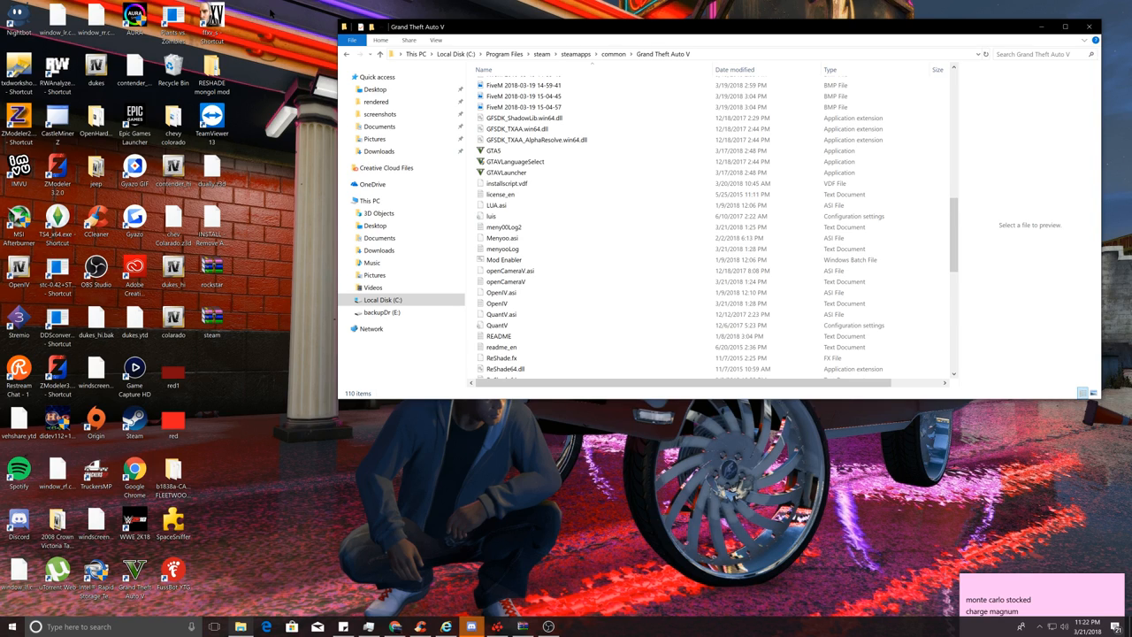
mouse_move(268, 17)
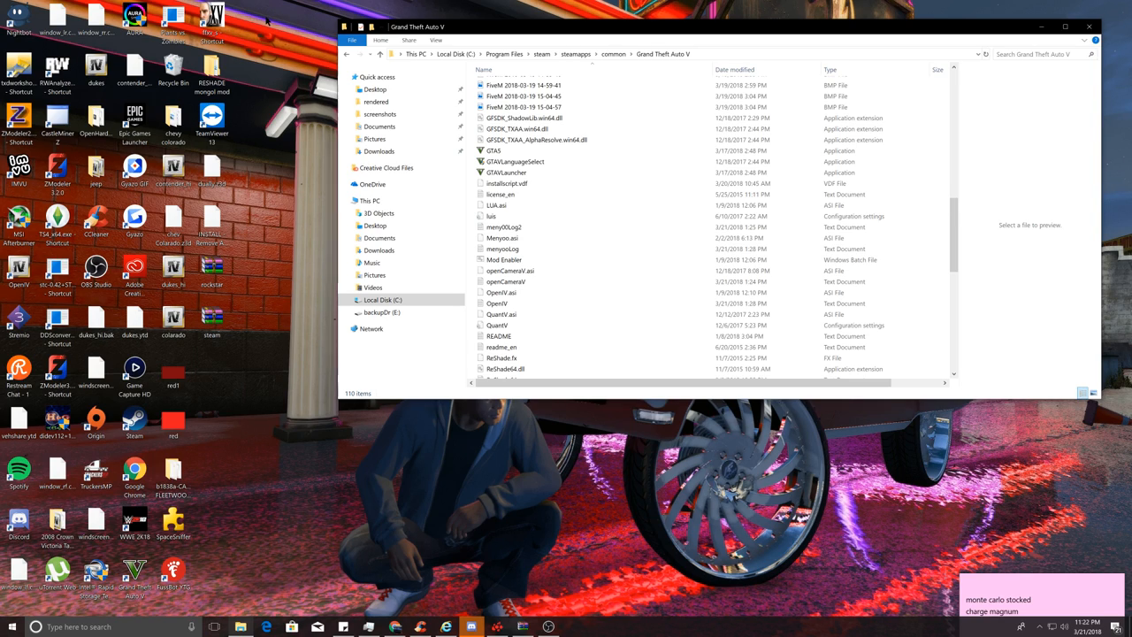